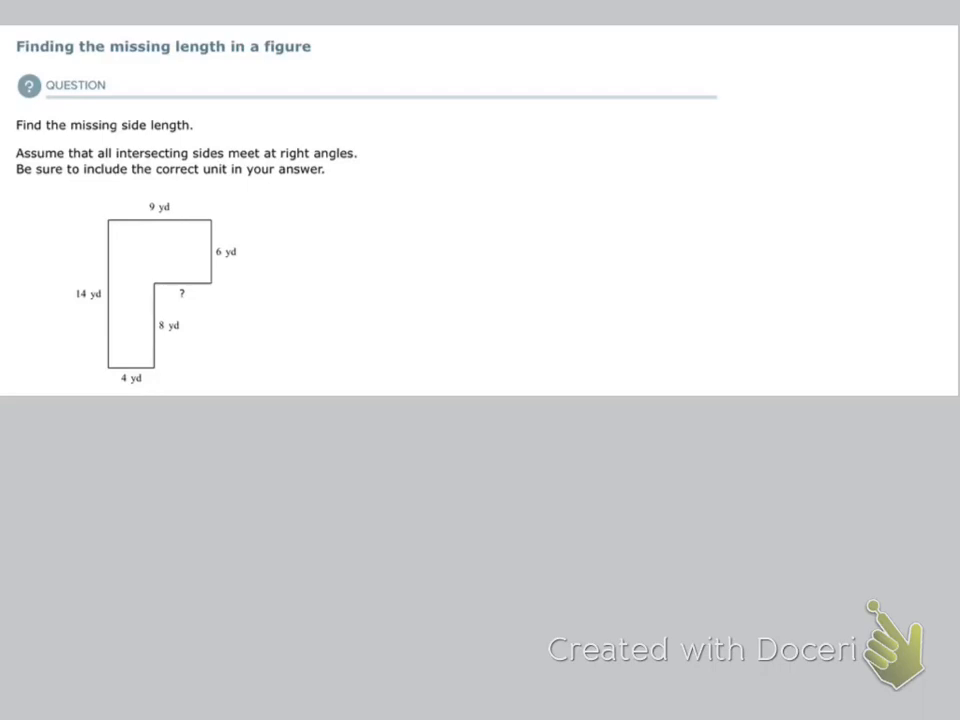
- Circle the ?, underline 4 yd, draw a dashed split labeled 4 and begin the side rectangle
click(182, 294)
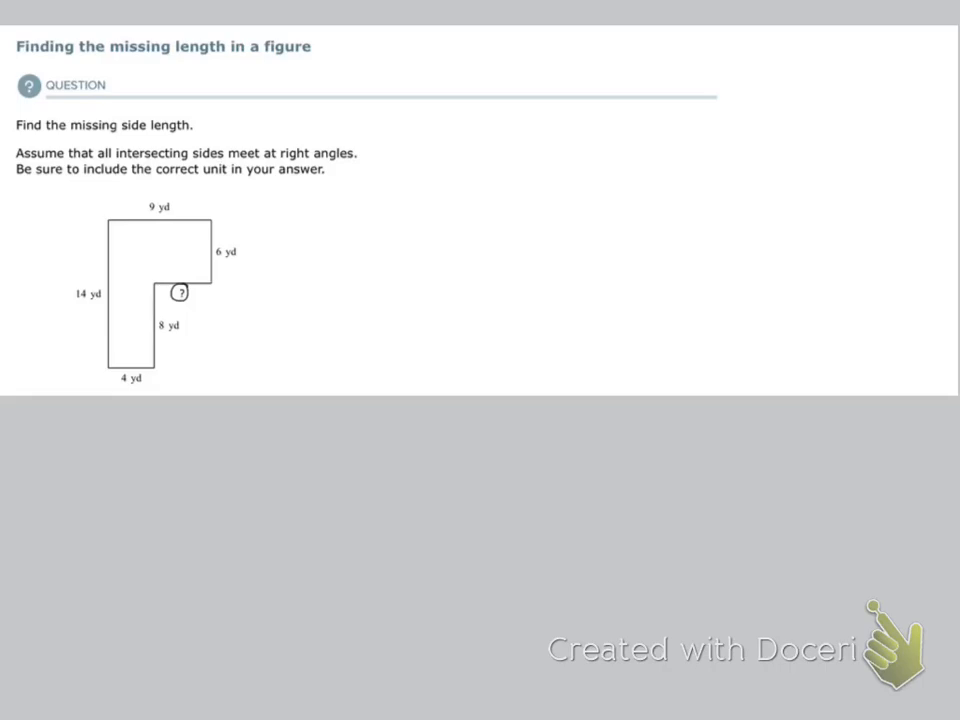
drag(120, 382, 142, 382)
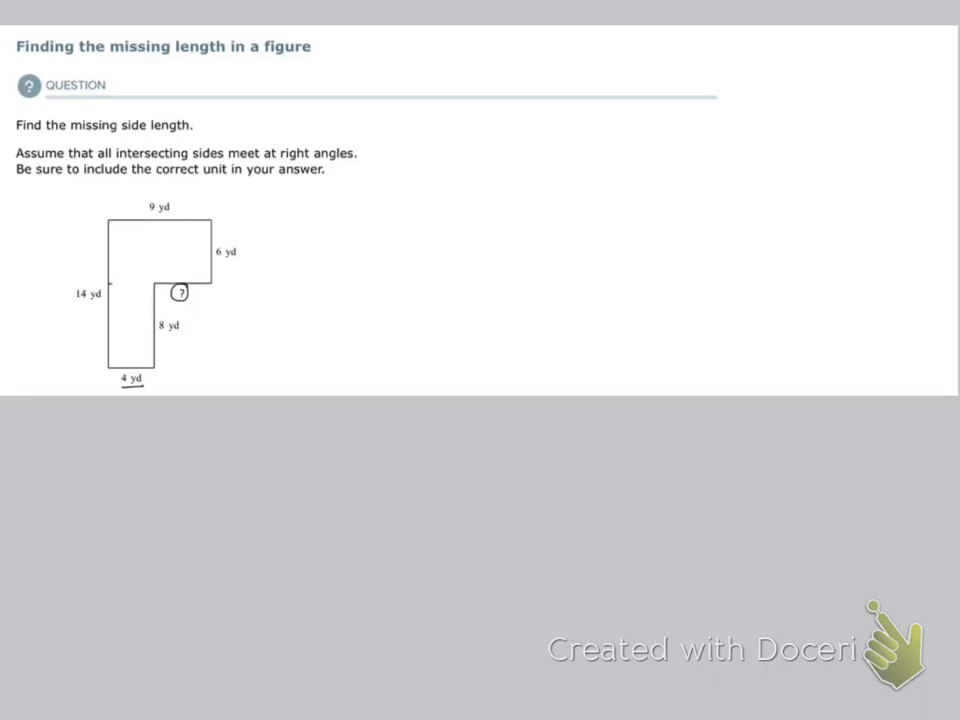
drag(108, 282, 172, 282)
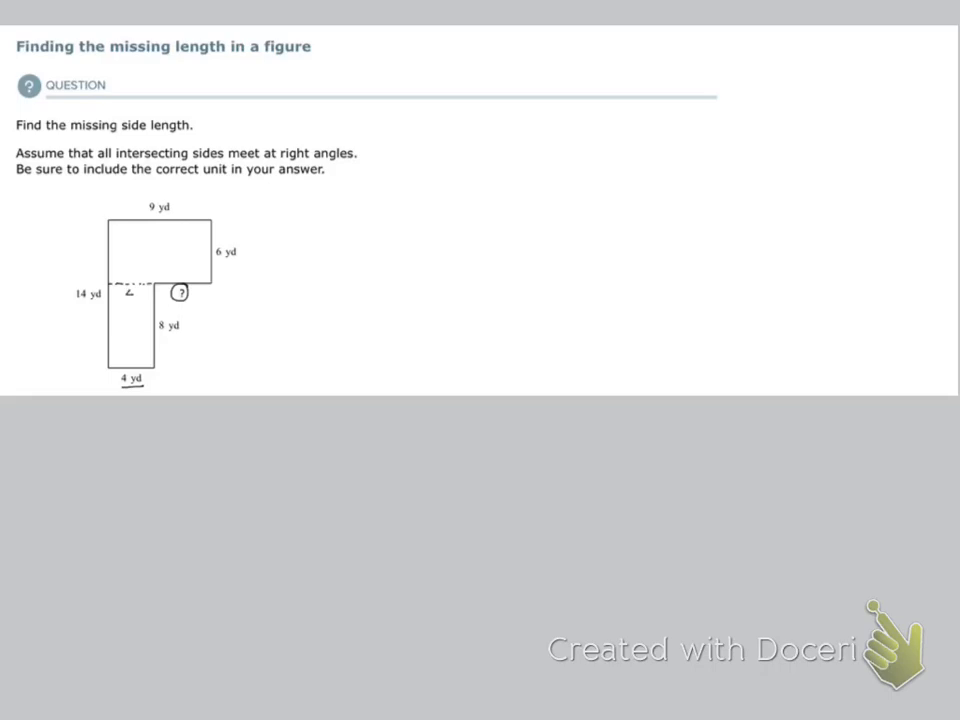
text(4)
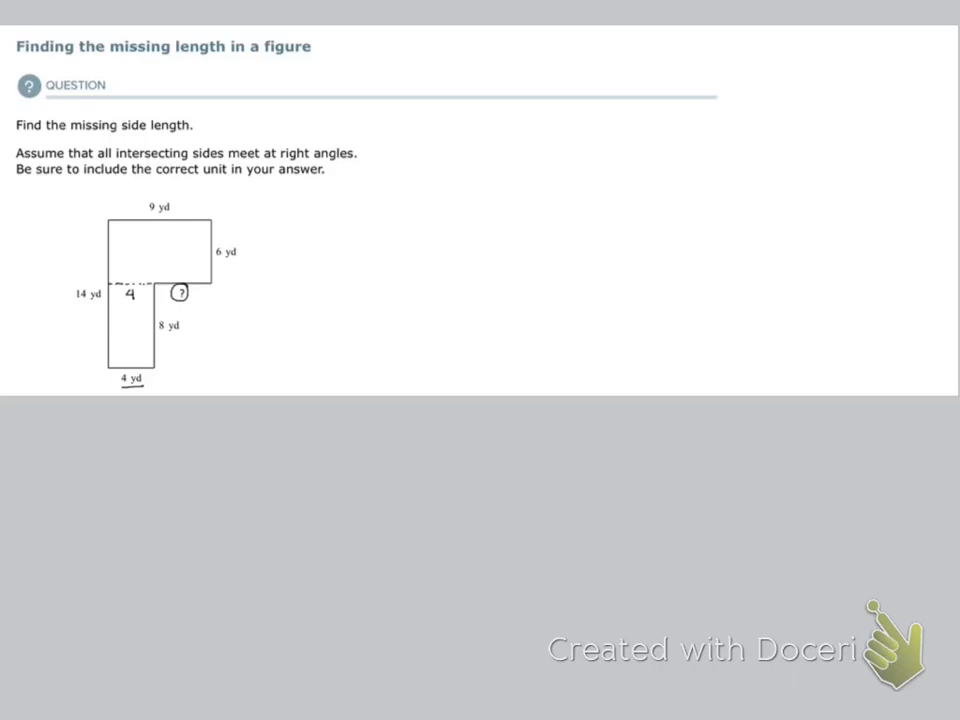
drag(308, 222, 308, 272)
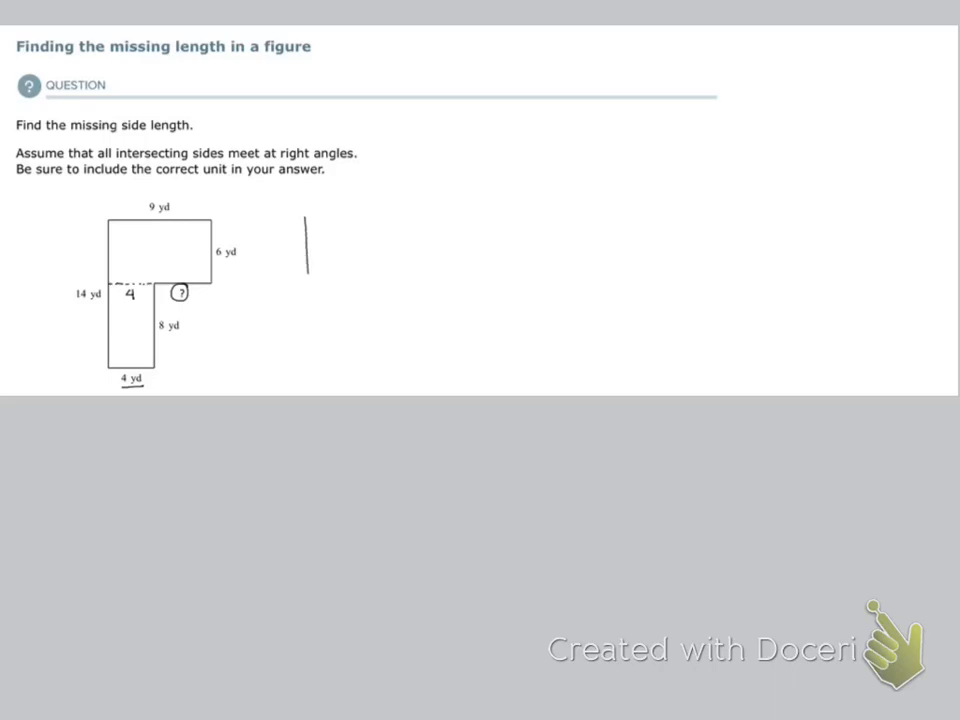
- Finish the separate rectangle and label its sides 9, 4 and x
drag(308, 210, 416, 210)
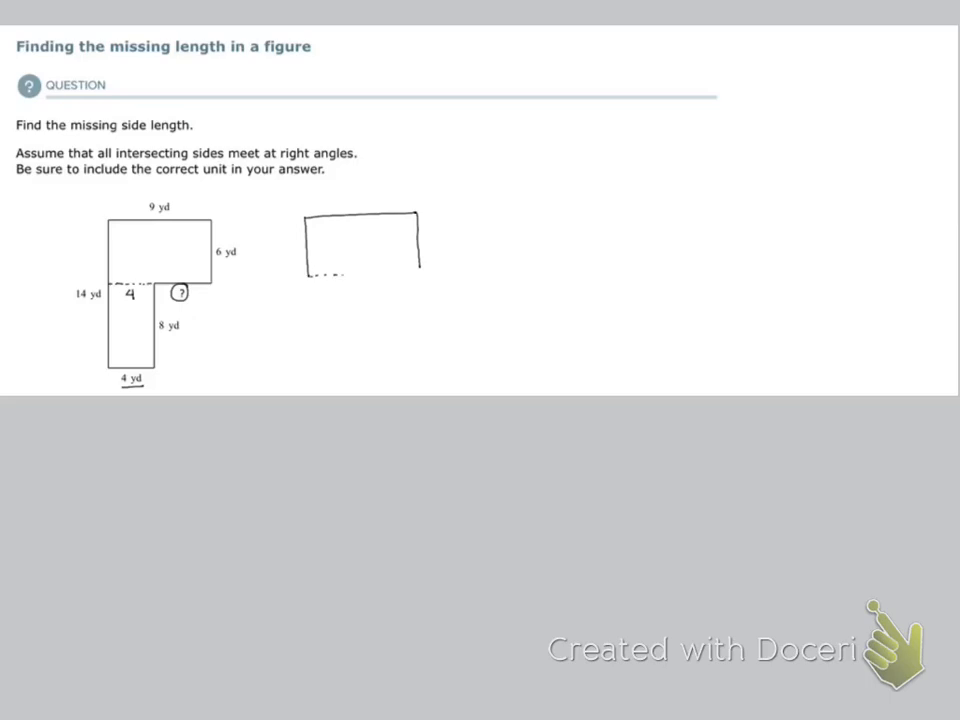
drag(344, 276, 416, 276)
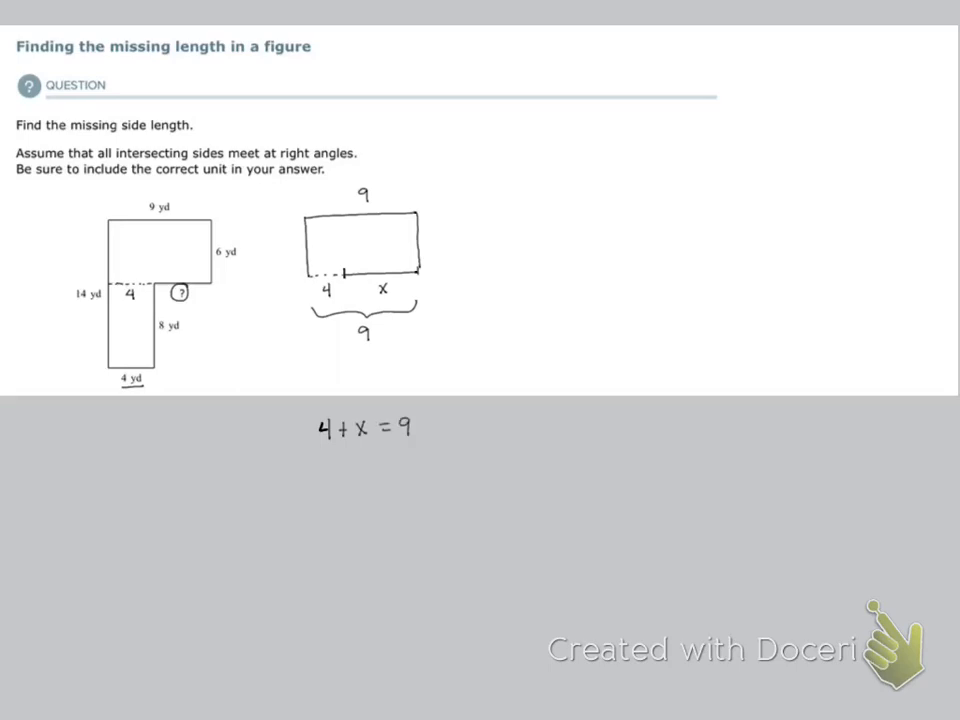
- Write the solution x = 5 yd below the equation 4 + x = 9
text(x = 5)
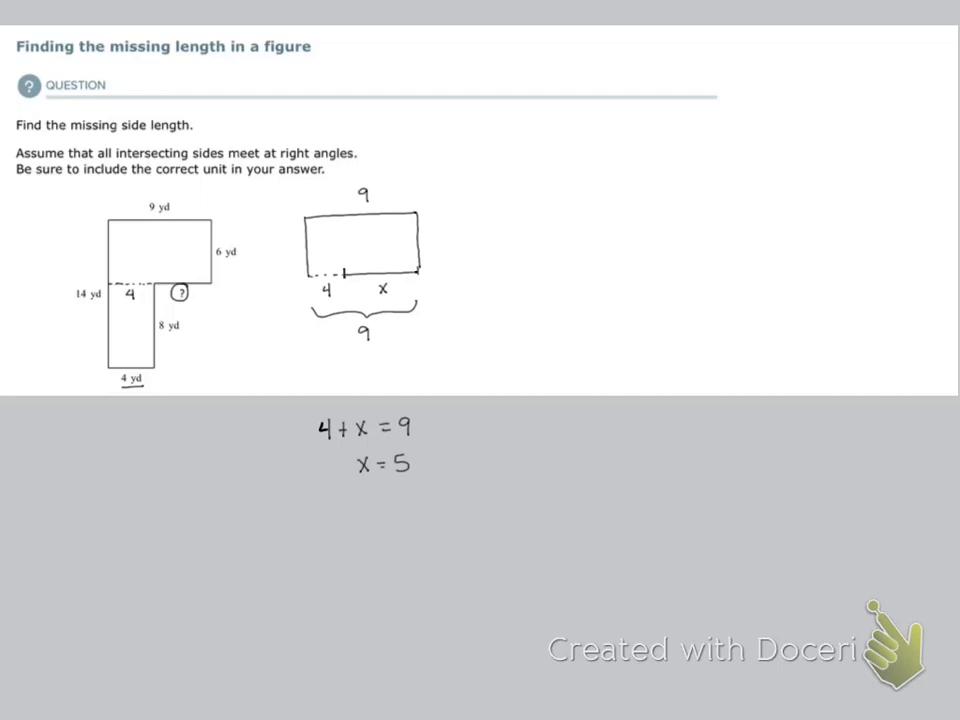
text(yd)
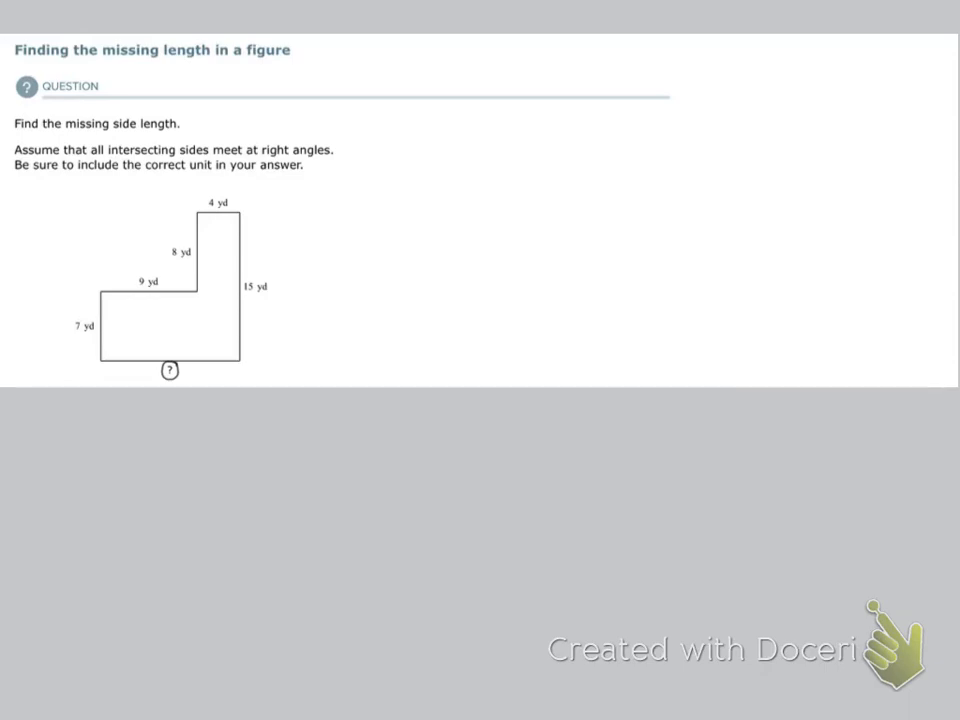
- Extend the 9 yd edge with a dashed line across to the 15 yd side
drag(100, 294, 240, 294)
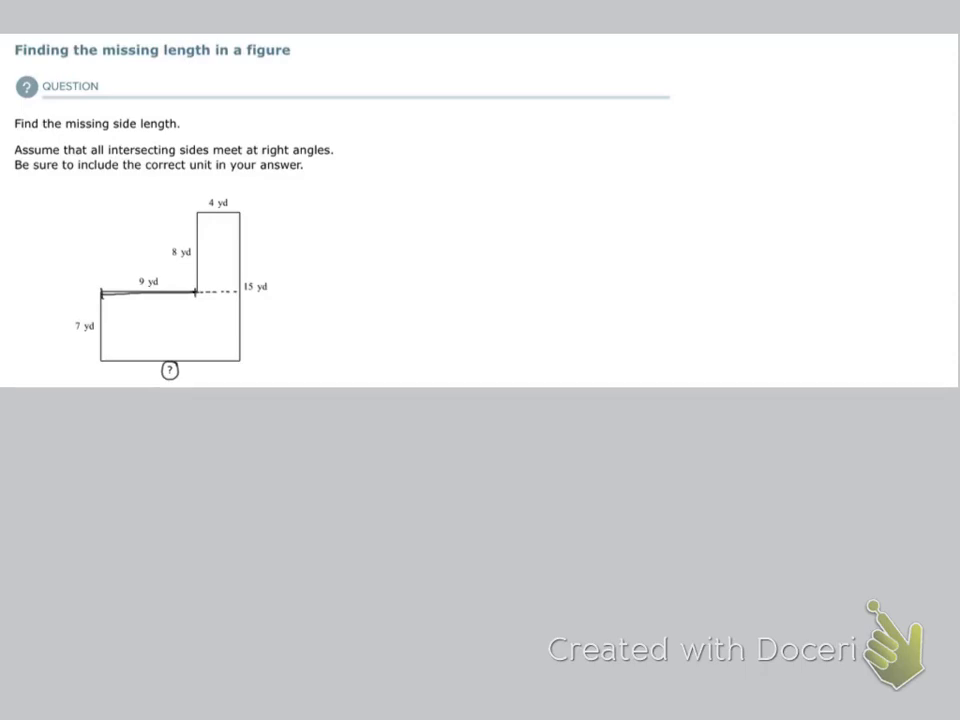